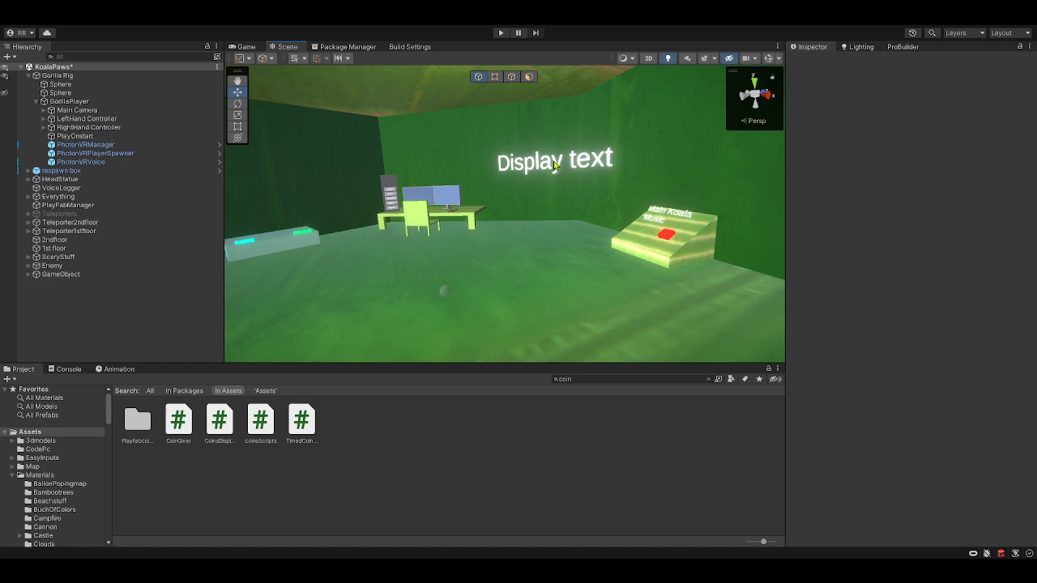
mouse_move(440, 246)
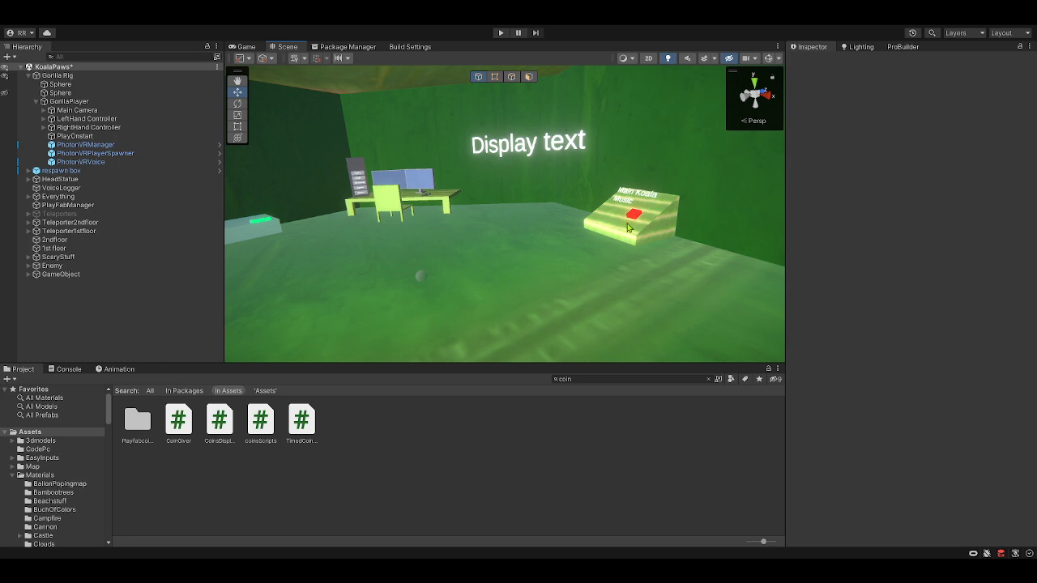
mouse_move(512, 214)
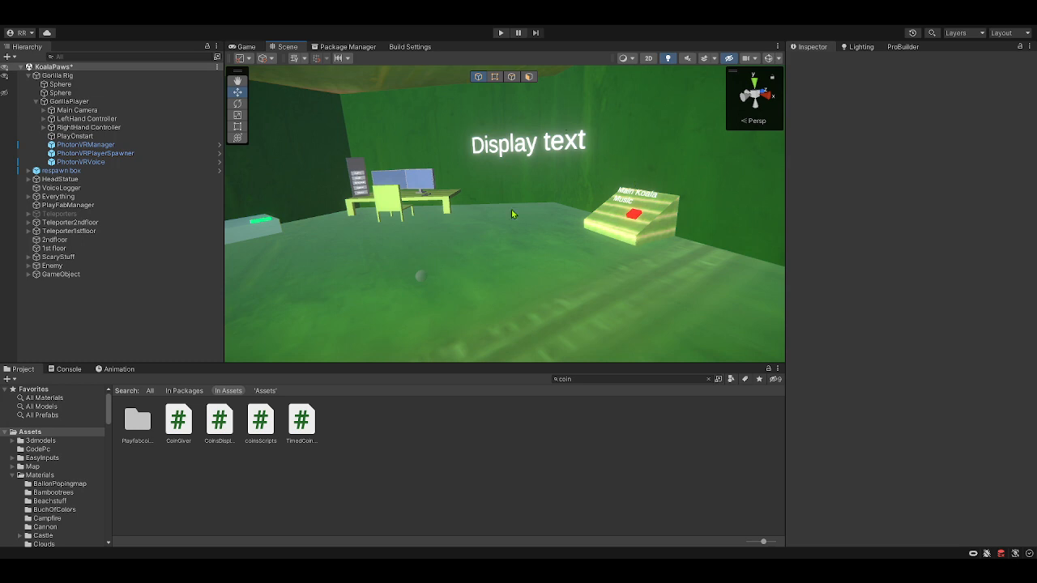
mouse_move(561, 232)
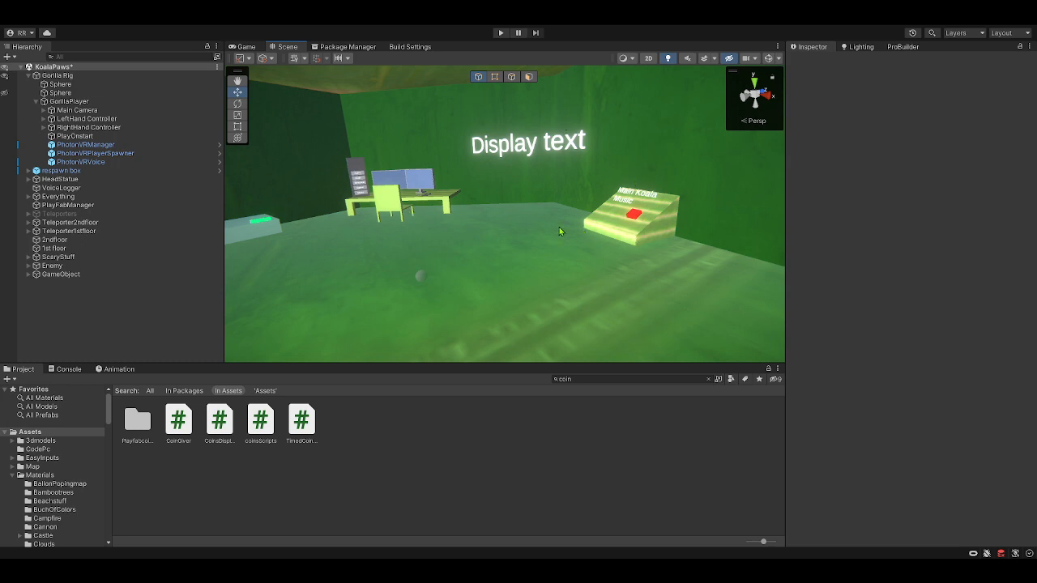
mouse_move(482, 262)
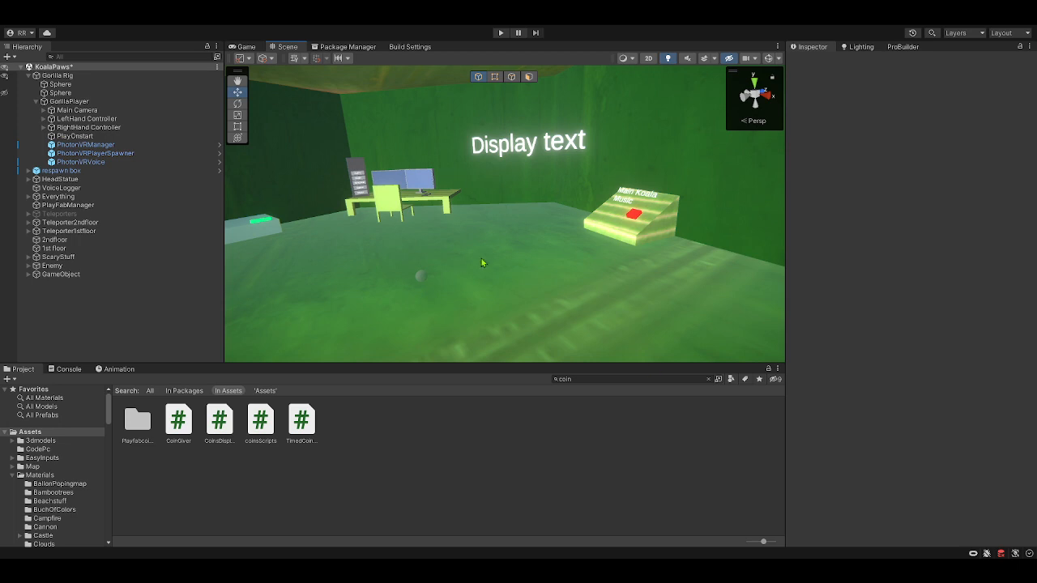
mouse_move(625, 256)
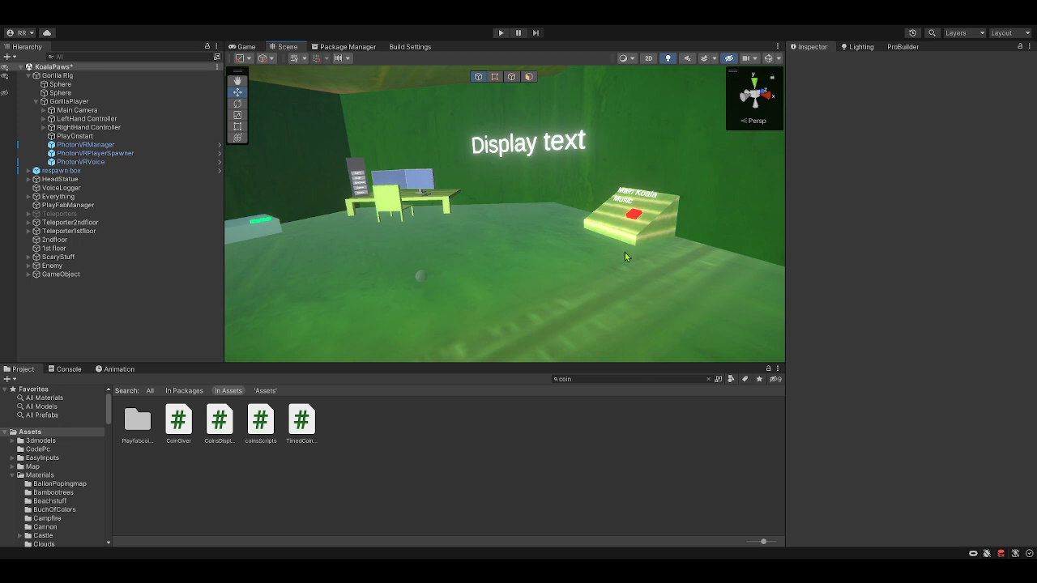
mouse_move(635, 237)
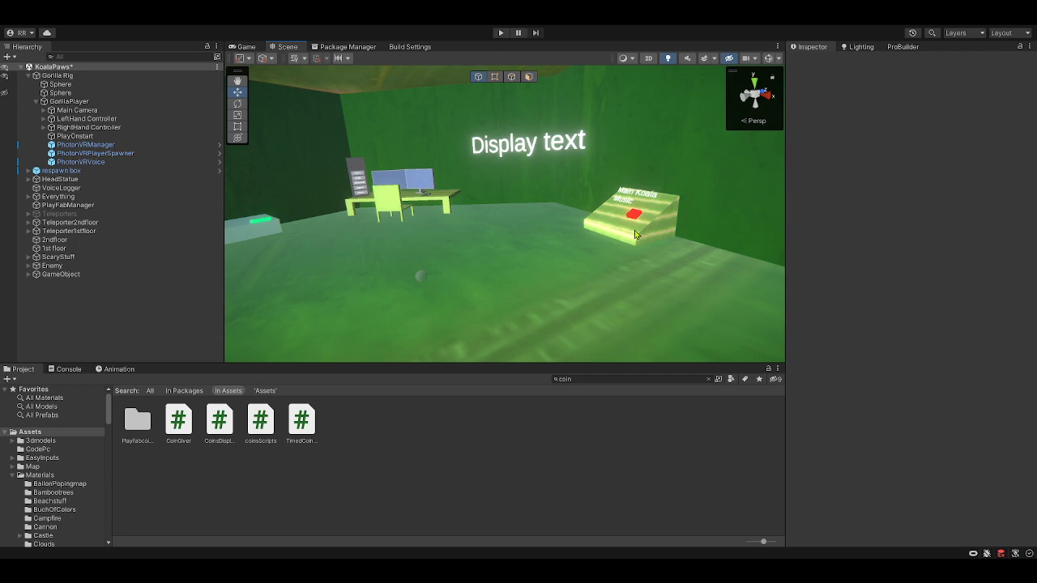
mouse_move(168, 201)
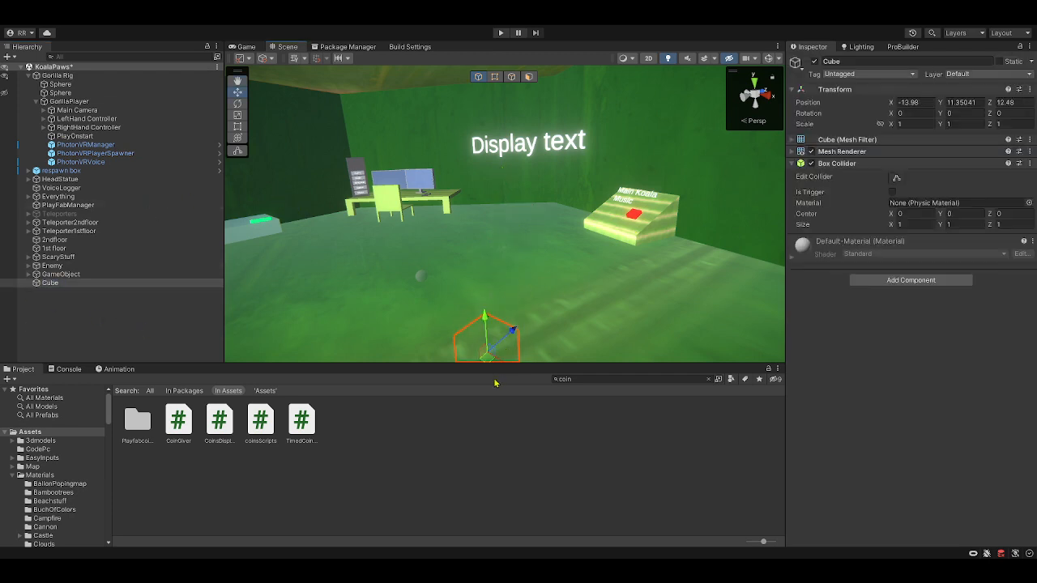
Attach the Coin Giver script to the scaled-down cube via drag onto the Inspector.
drag(486, 332, 478, 230)
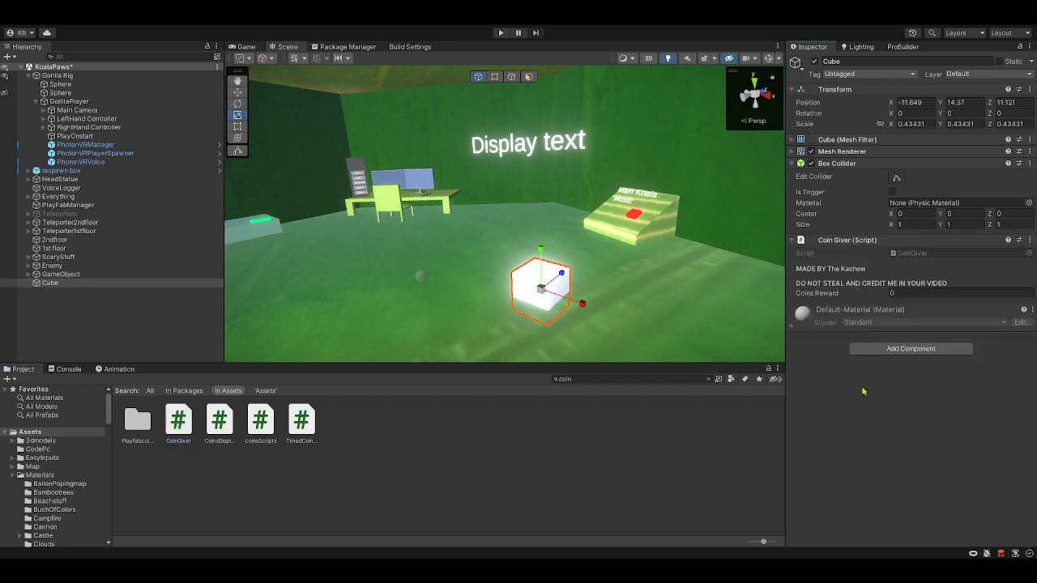
mouse_move(525, 233)
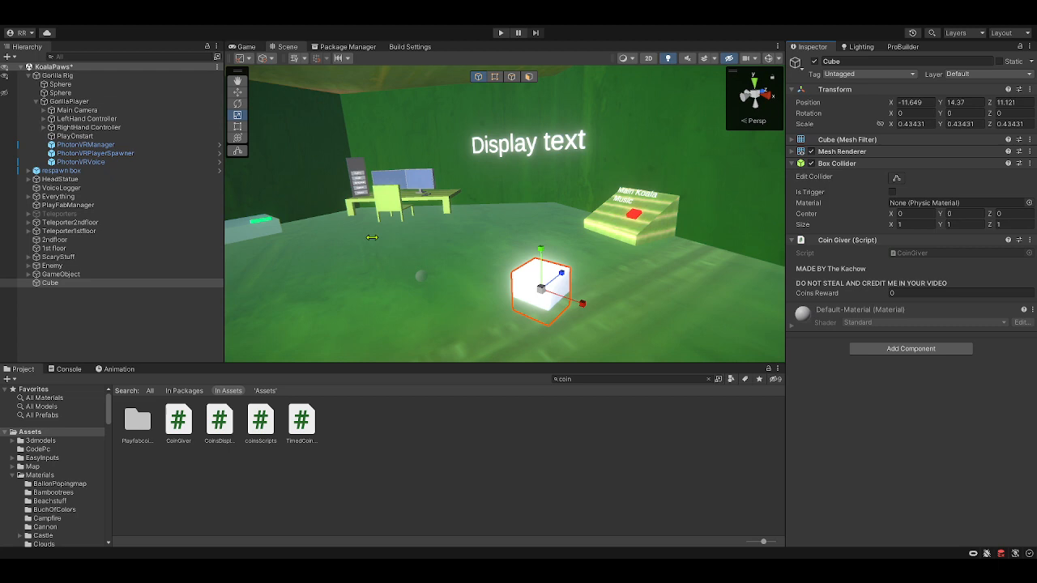
mouse_move(392, 223)
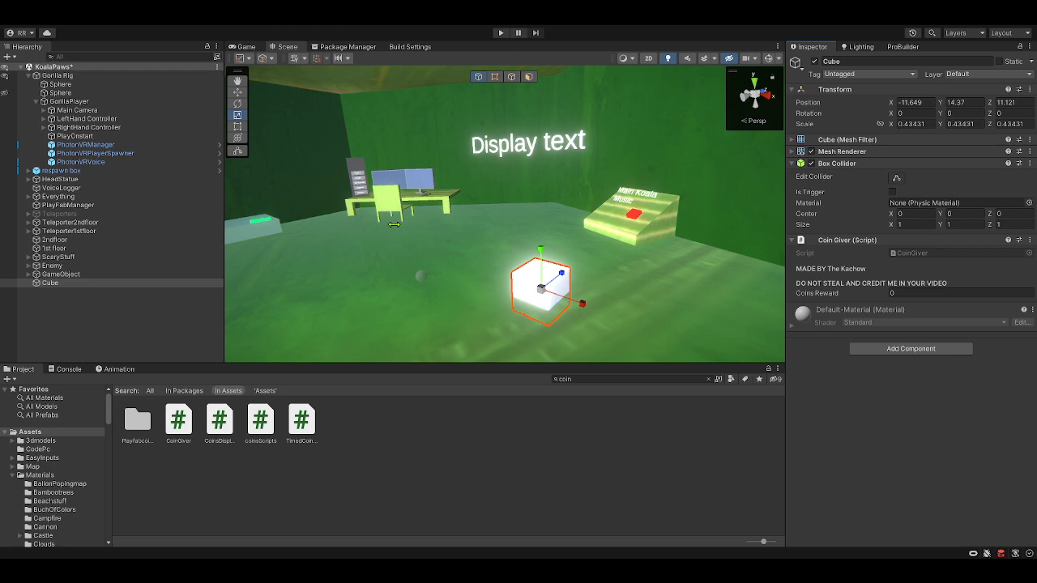
mouse_move(570, 217)
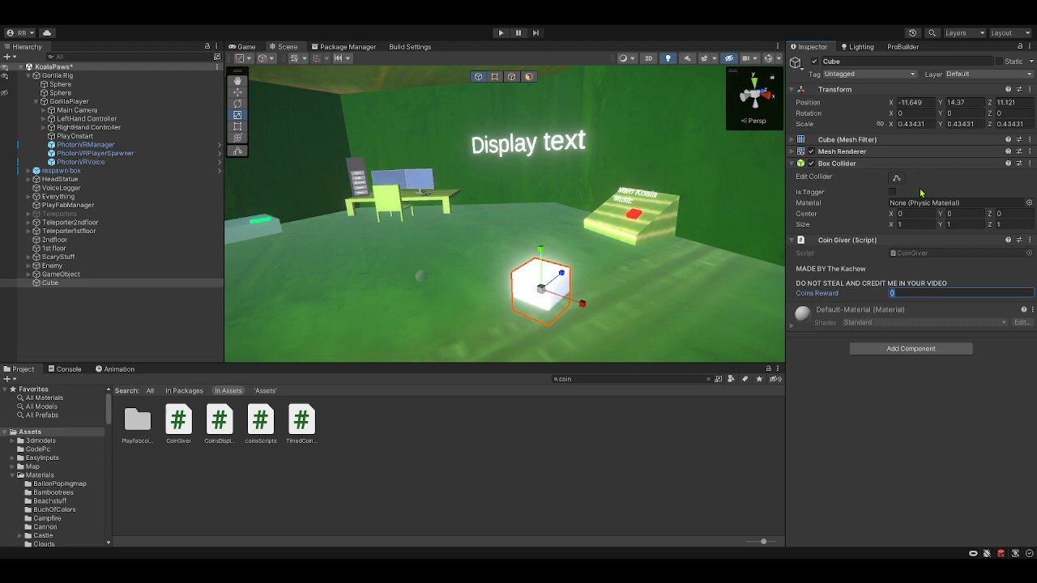
mouse_move(907, 235)
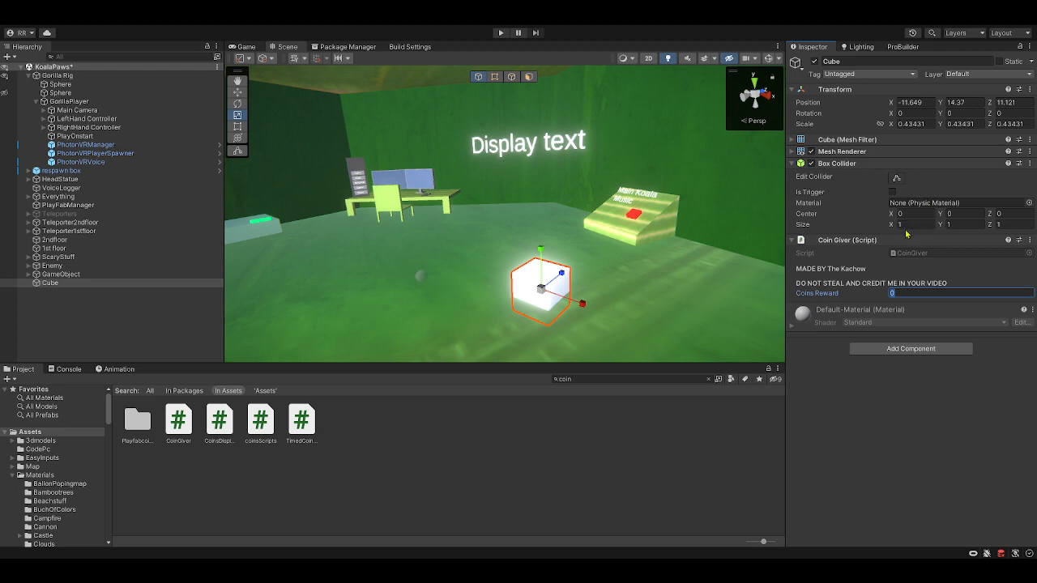
mouse_move(894, 235)
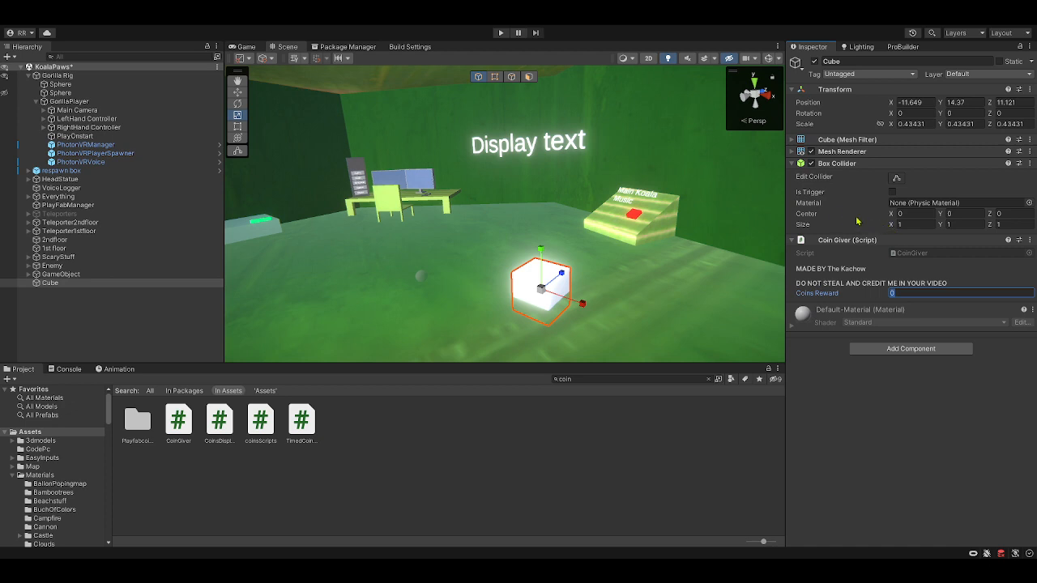
mouse_move(572, 331)
text(Co)
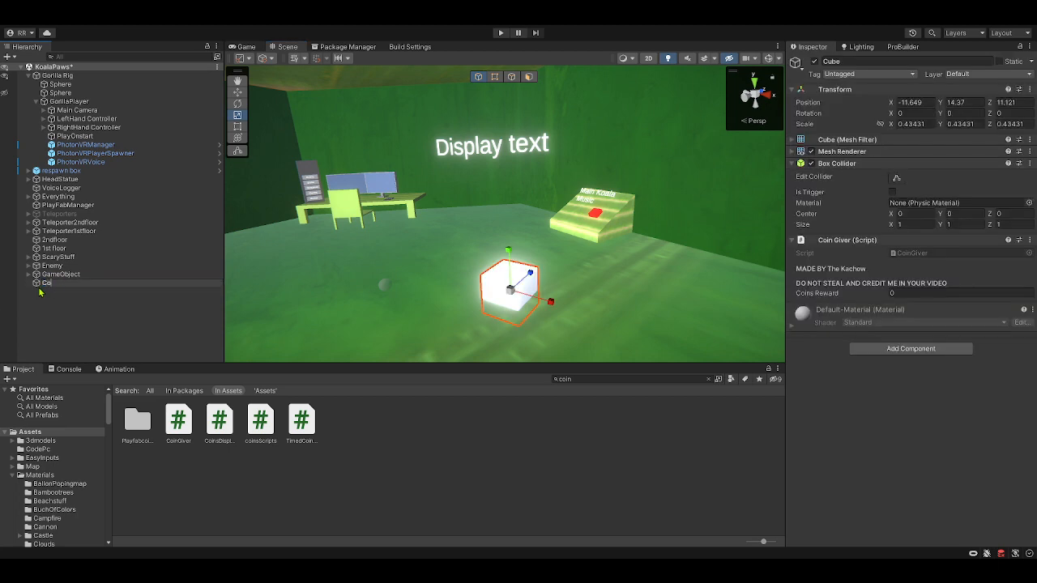
Confirm the cube's new name Coingiver in the Hierarchy.
click(57, 281)
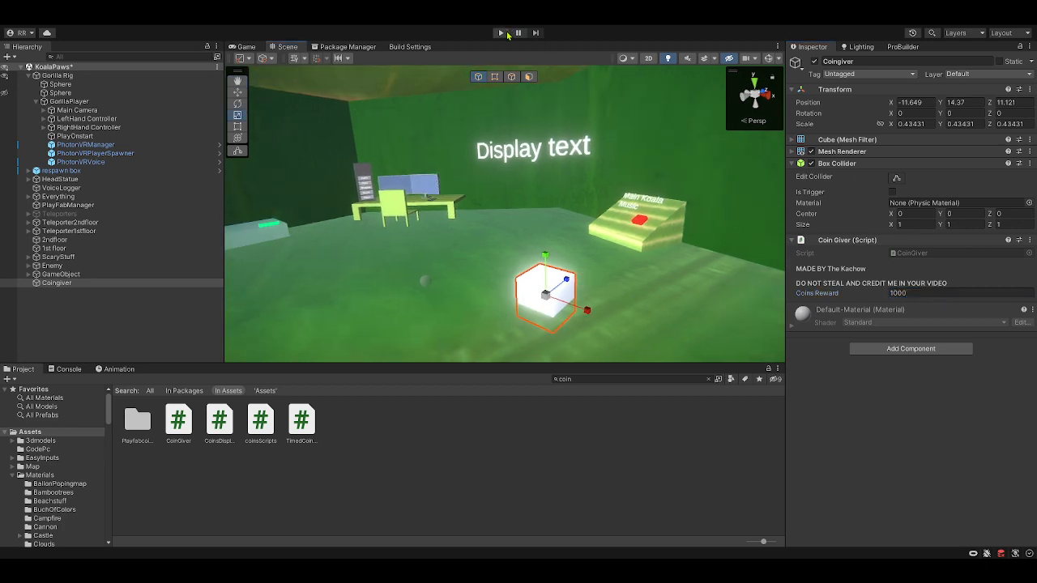
Start Play mode from the toolbar to test the Coingiver cube in the Game view.
click(499, 33)
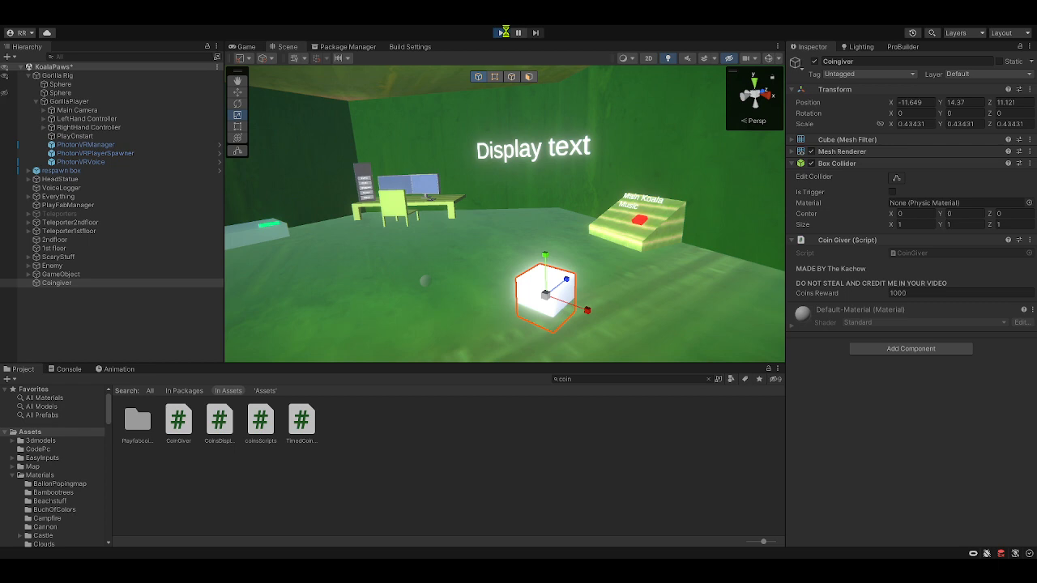
click(501, 32)
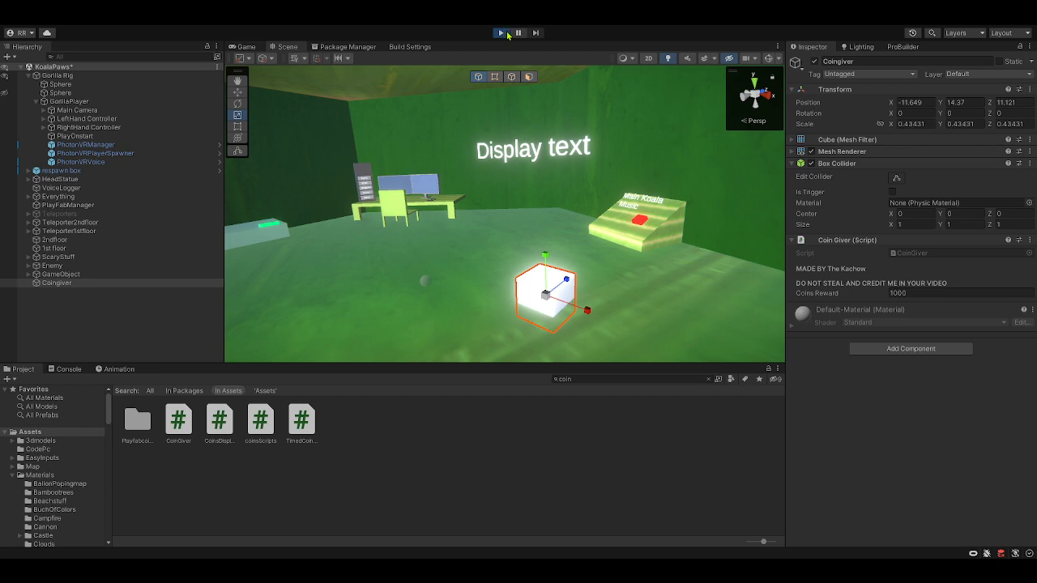
click(499, 32)
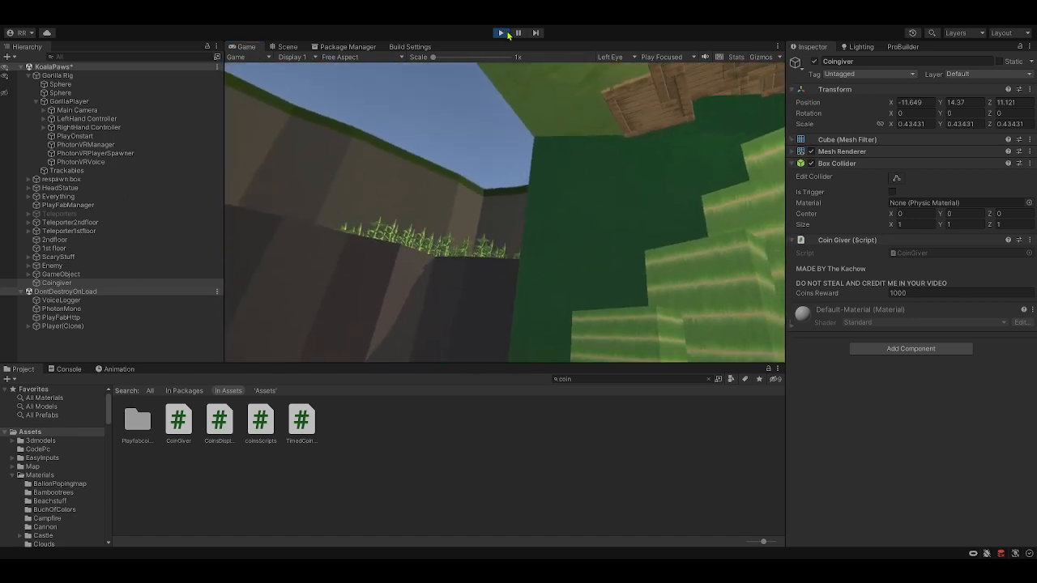
Stop Play mode and select the PlayOnStart object with its Audio Source in the Hierarchy.
click(285, 45)
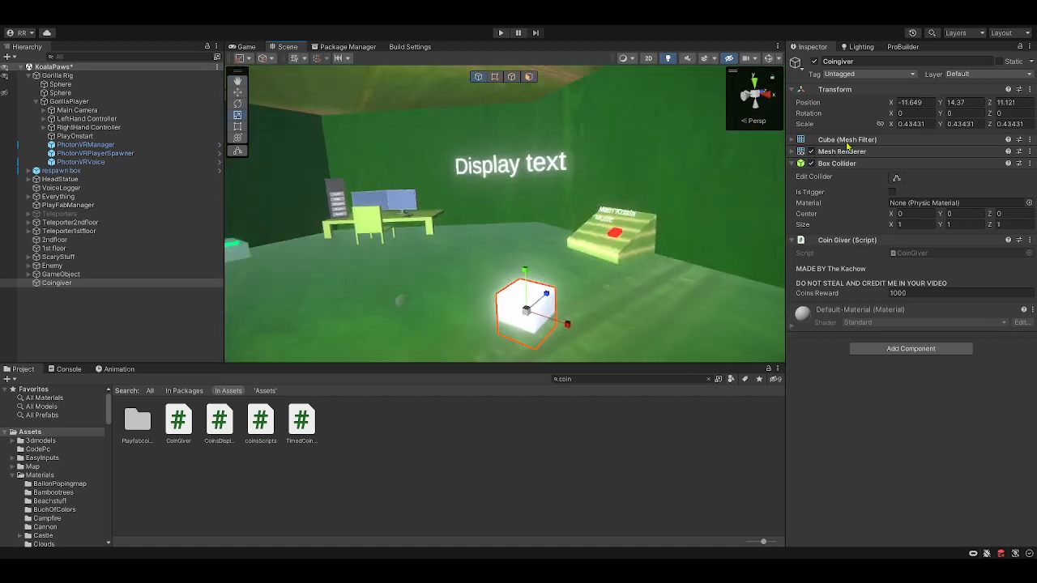
click(75, 136)
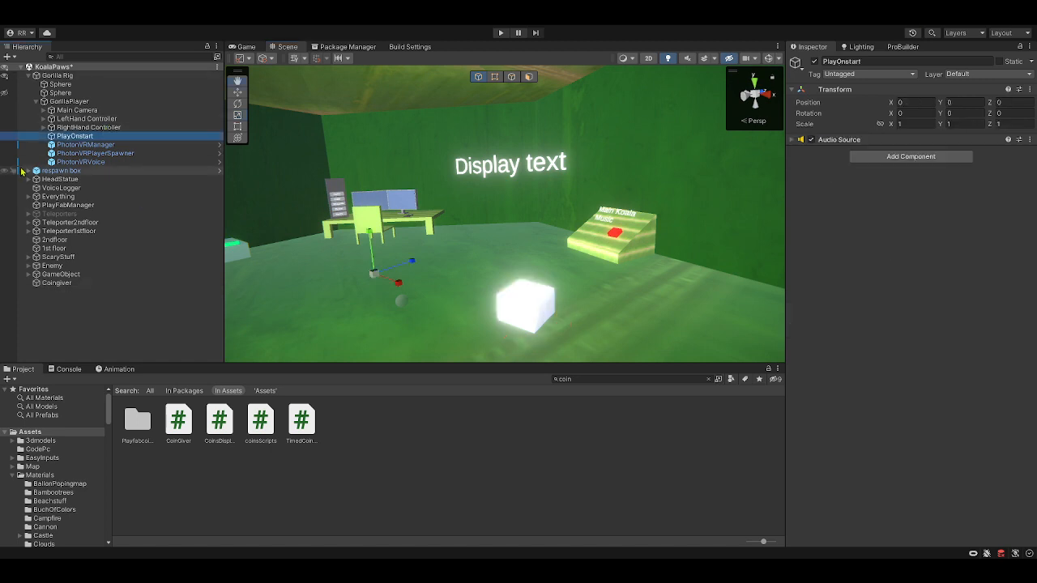